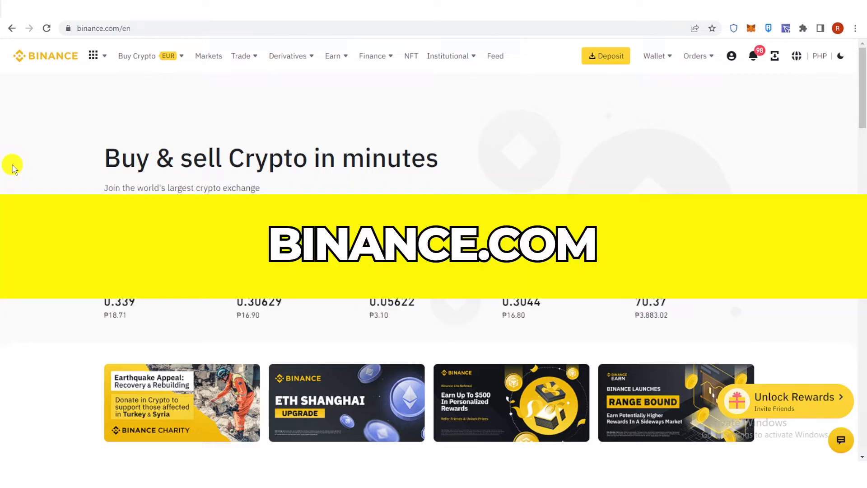
- Navigate from the Binance home page to Wallet > Overview
click(731, 56)
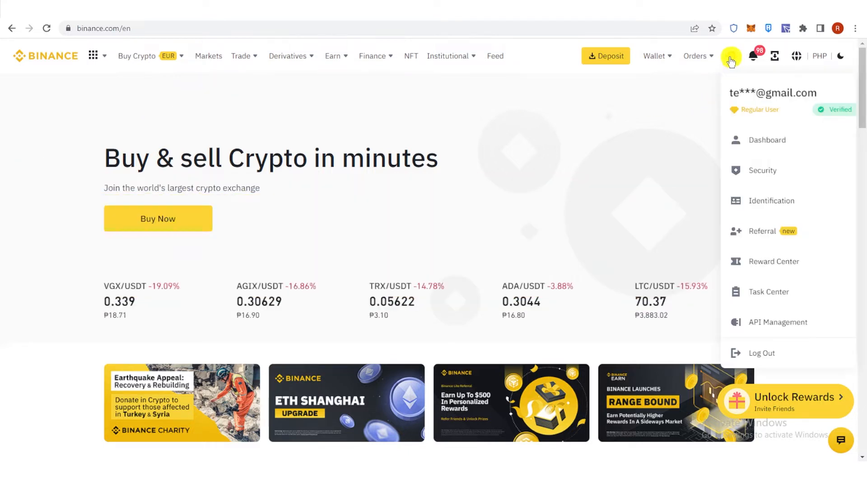
click(655, 56)
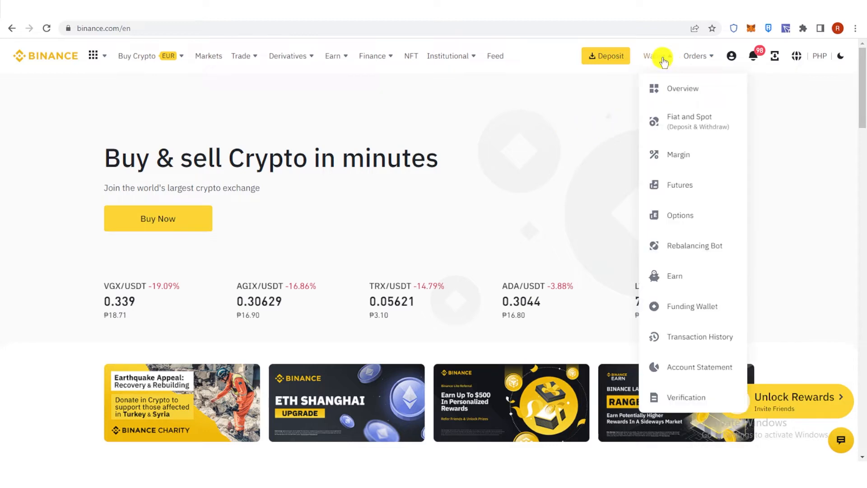
click(682, 89)
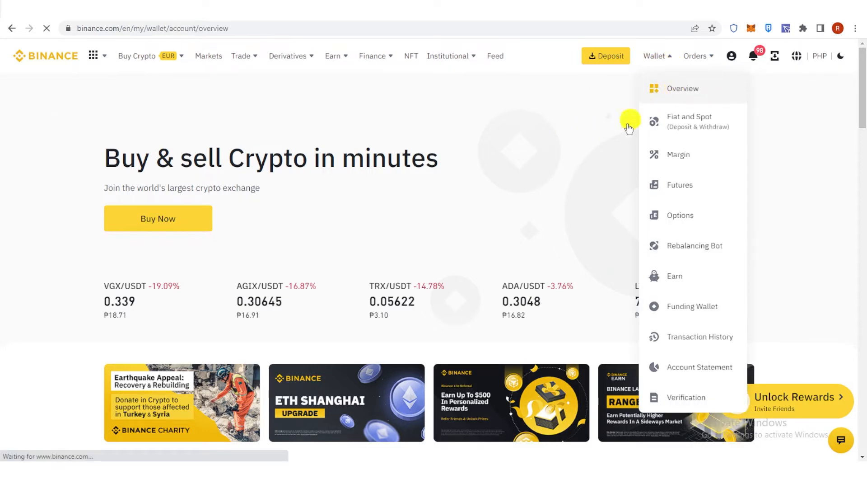
- Open the crypto withdrawal form and select TRX (TRON) as the coin
click(697, 121)
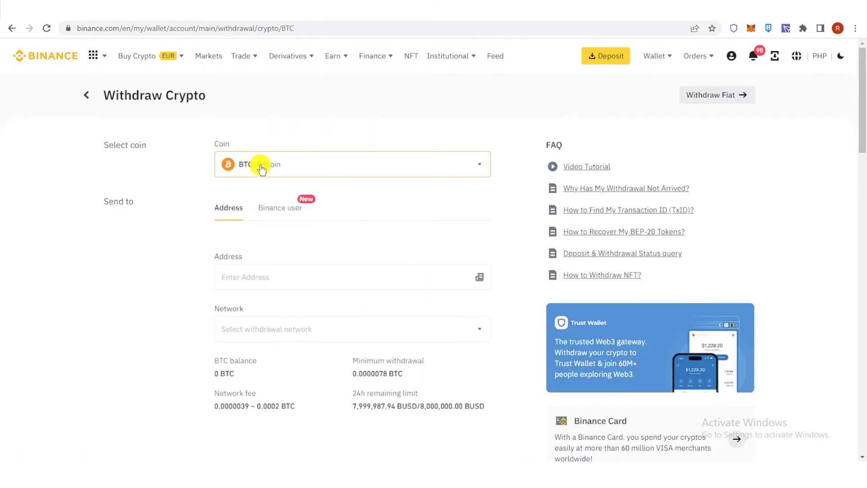
click(352, 164)
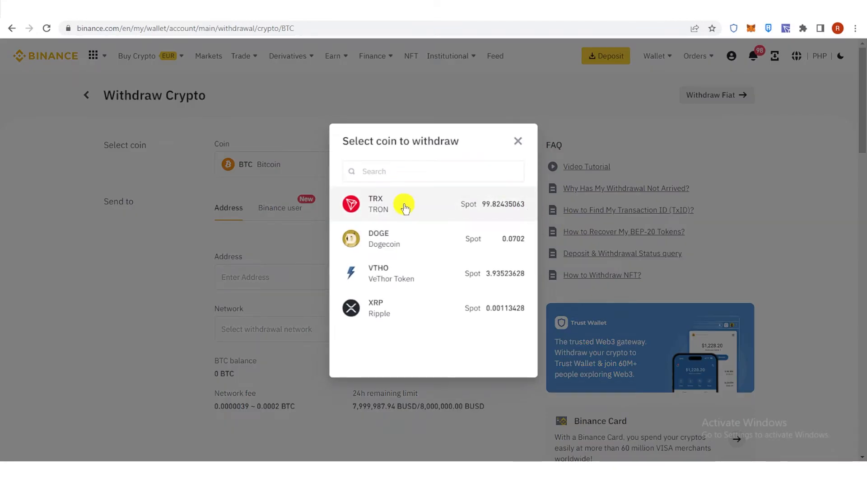
click(403, 204)
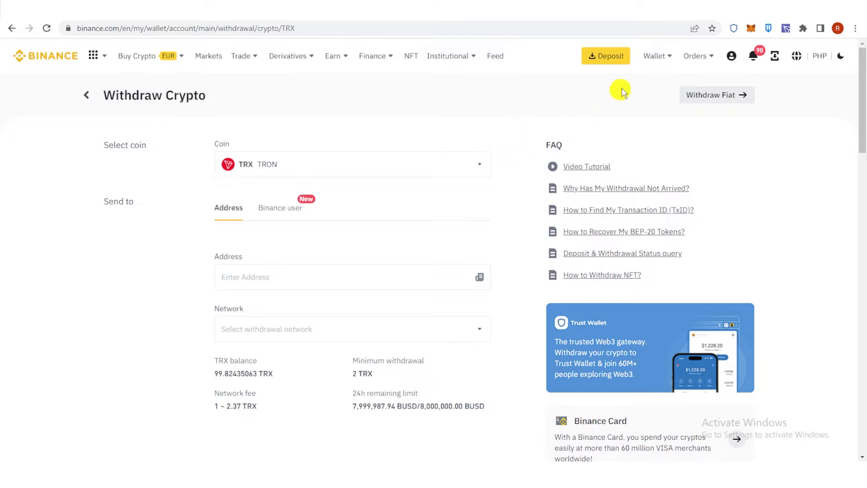
- Copy Wallet1's TRX receiving address from TronLink's Receive screen
click(785, 28)
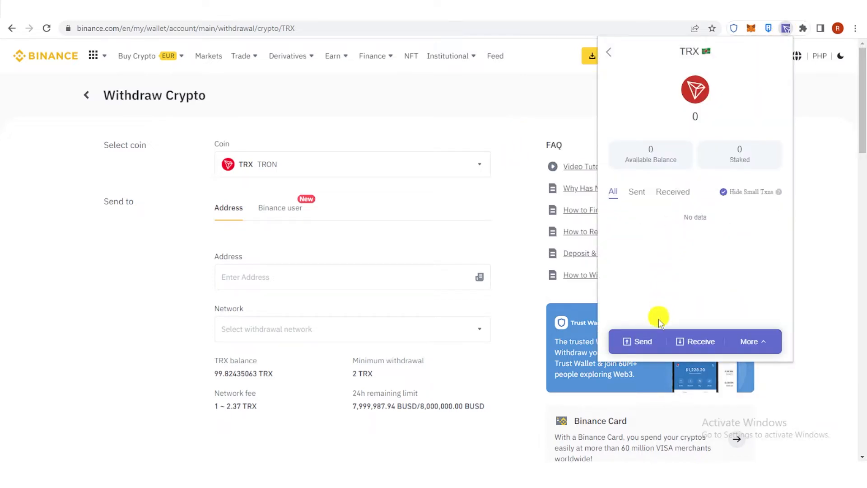
click(694, 341)
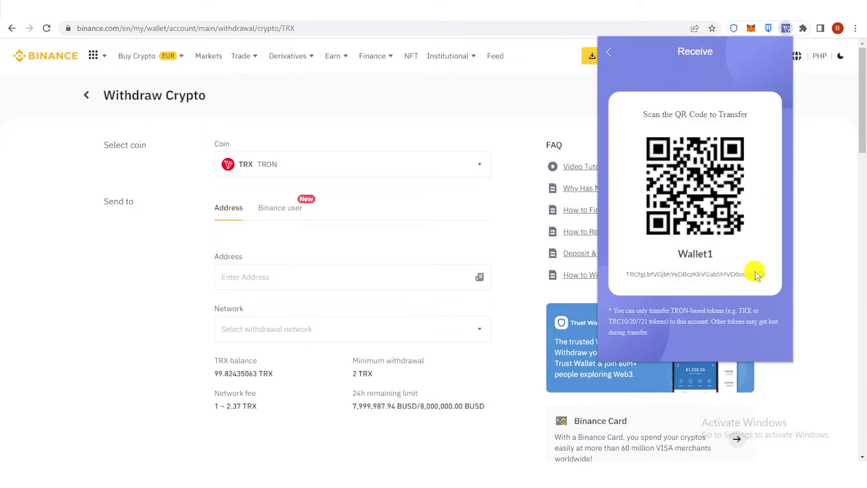
click(756, 275)
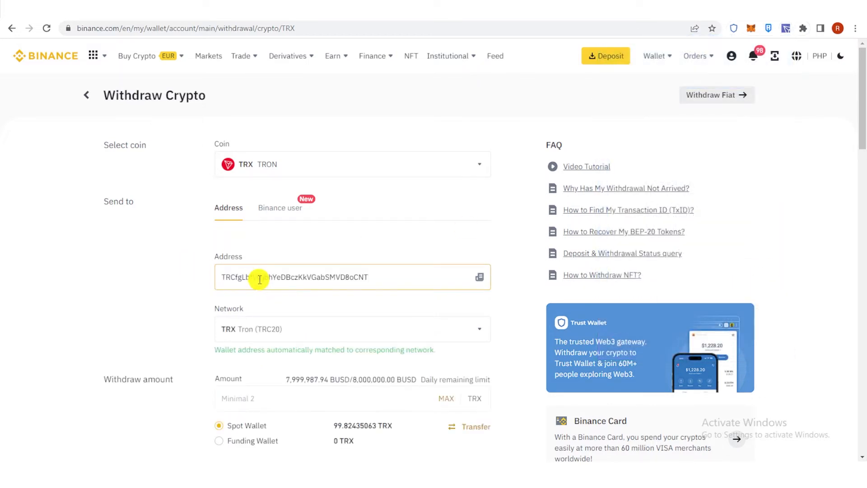
- Scroll down to confirm the TRX Tron (TRC20) network and 1 TRX fee
scroll(down, 3)
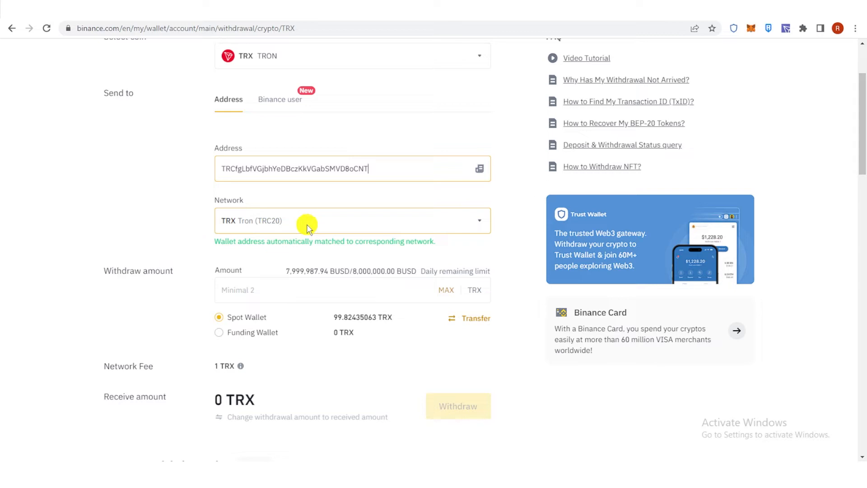
mouse_move(168, 248)
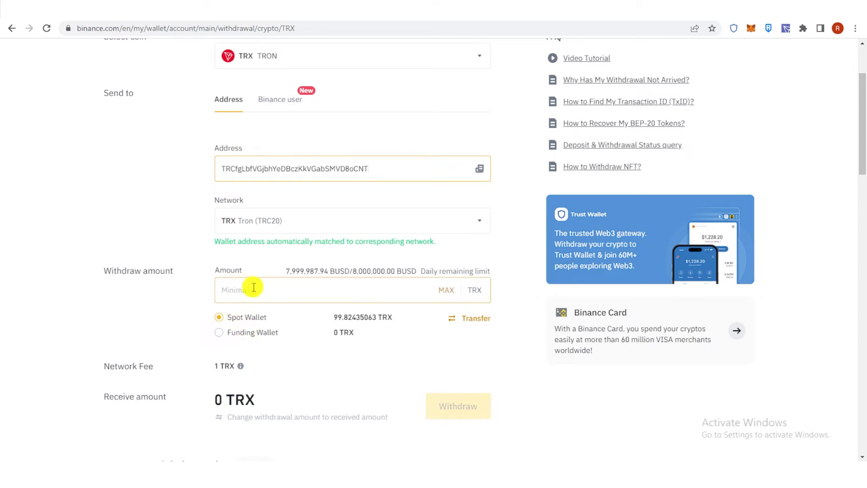
- Enter 5 TRX as the amount, receiving 4 TRX, and submit the withdrawal
text(5)
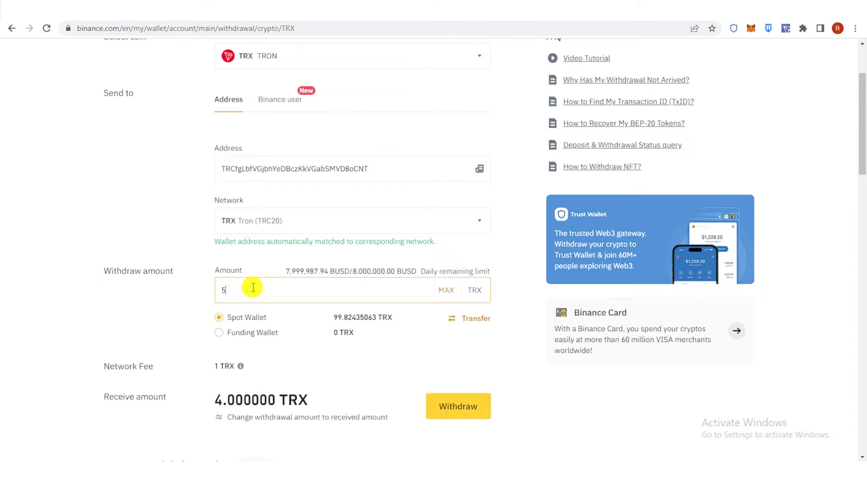
scroll(down, 3)
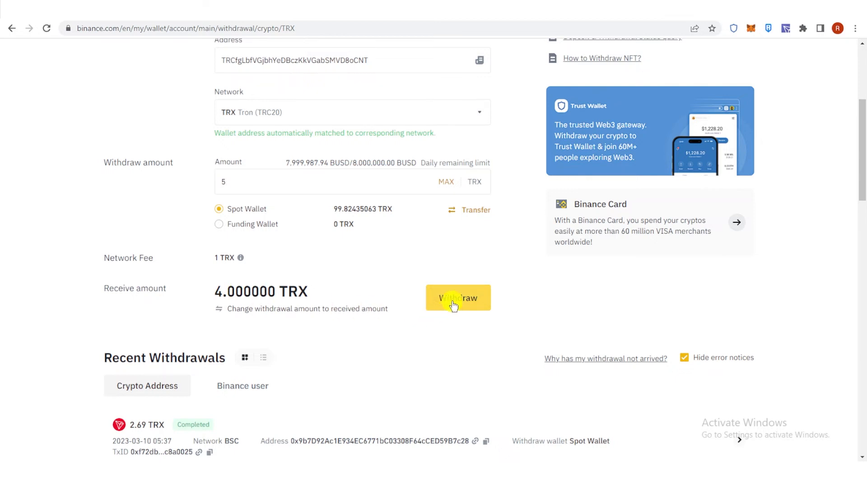
click(457, 297)
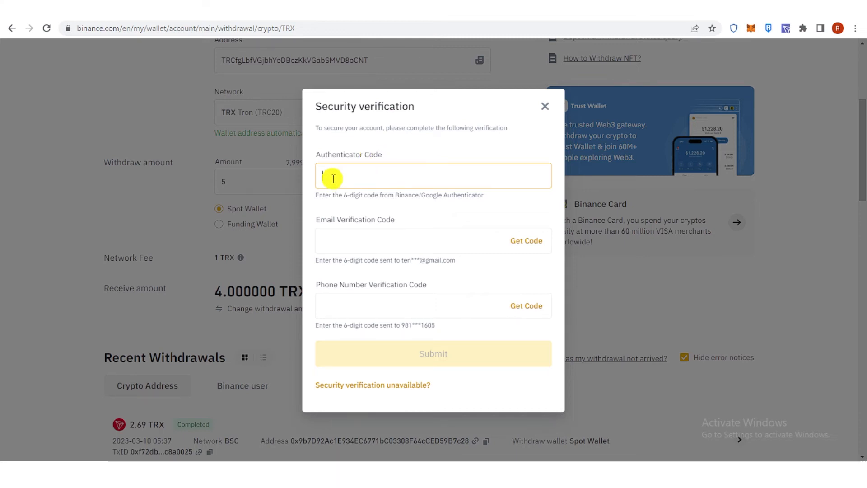
- Enter the authenticator, email and phone codes and submit verification
click(431, 240)
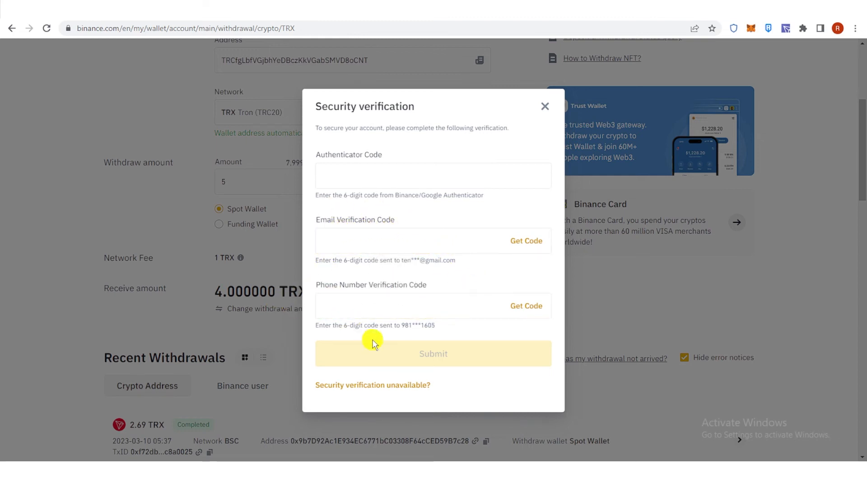
click(433, 175)
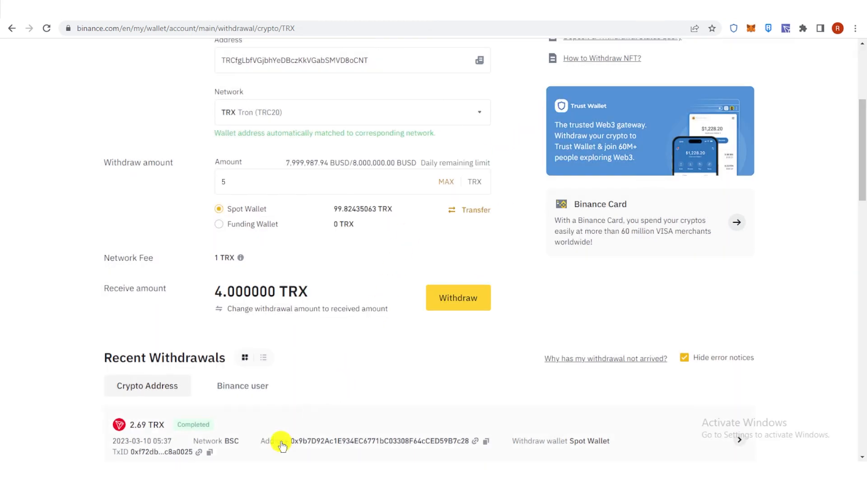
scroll(down, 3)
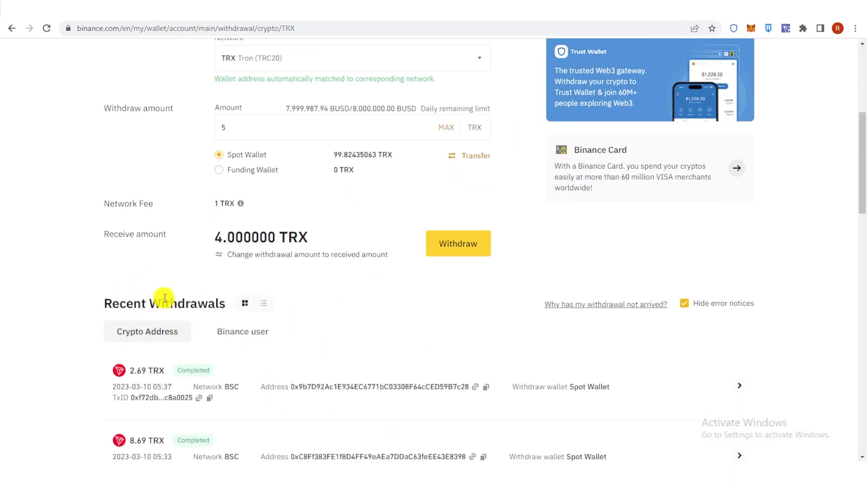
mouse_move(324, 342)
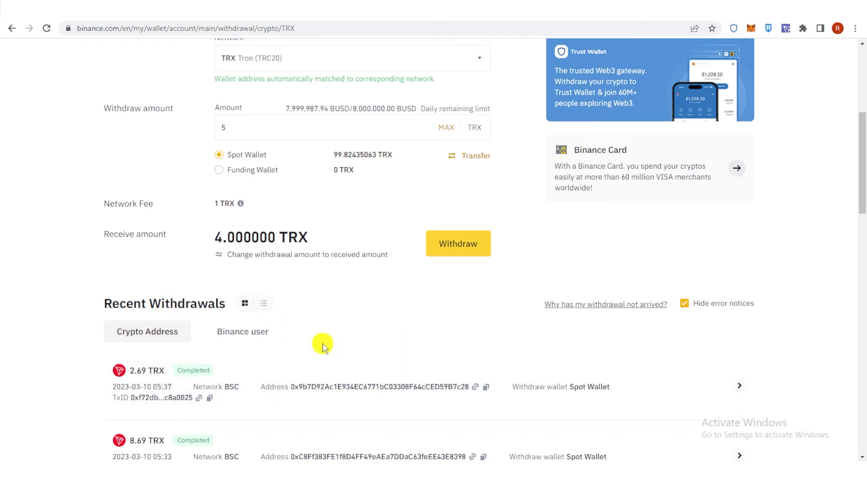
mouse_move(781, 65)
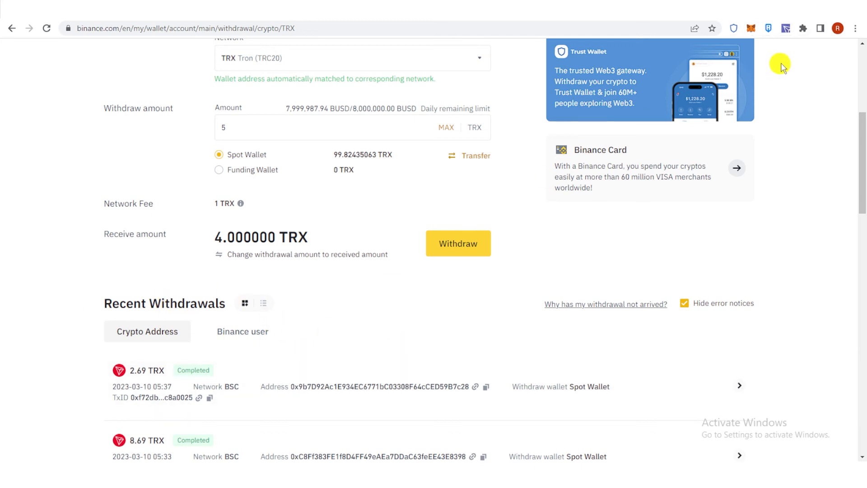
- Open TronLink to view the TRX balance, still 0 with no transactions
click(785, 28)
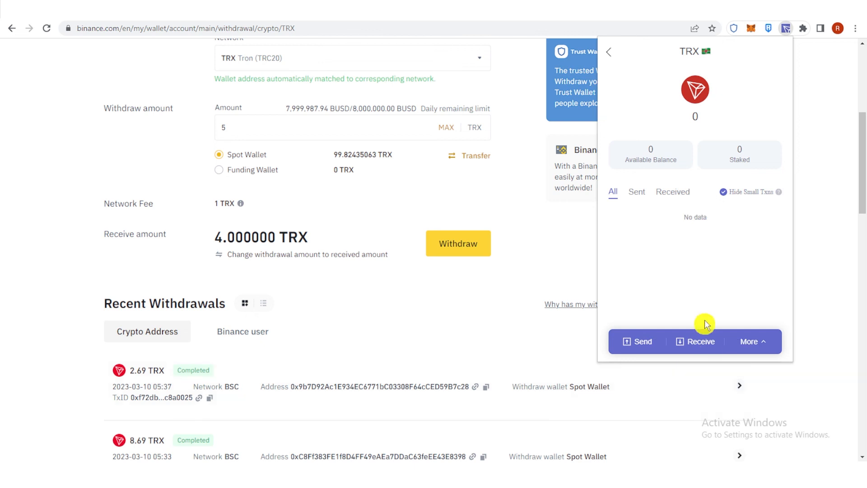
mouse_move(688, 236)
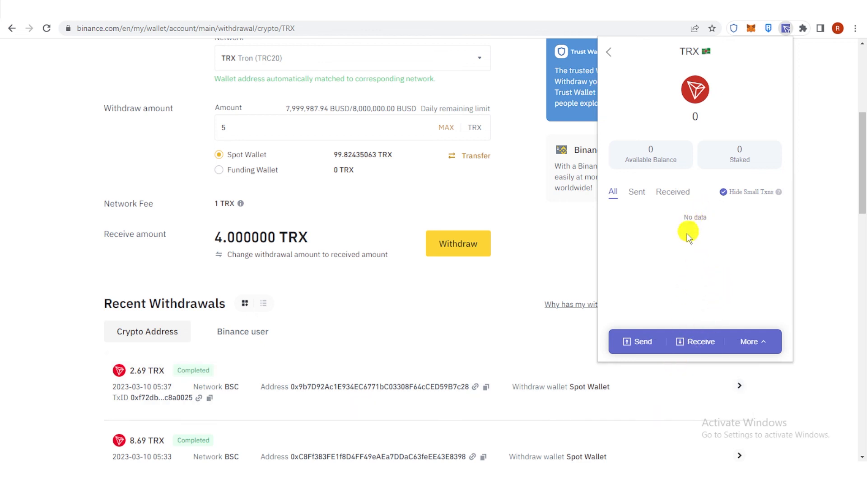
mouse_move(666, 269)
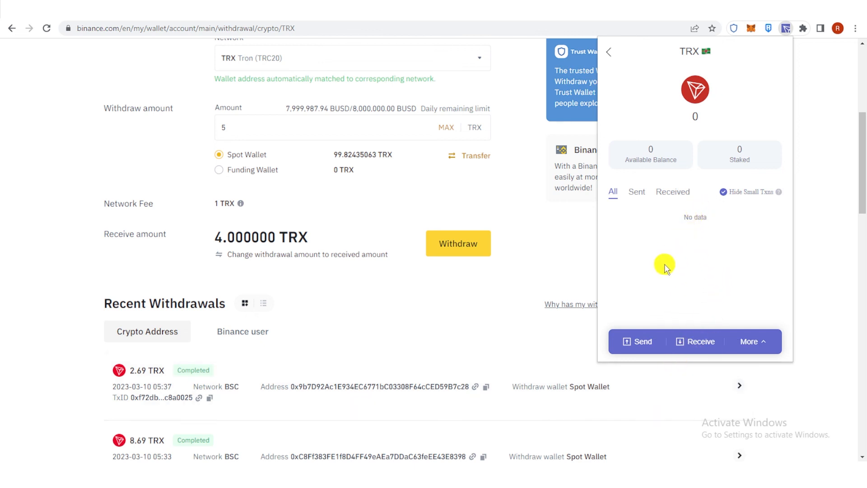